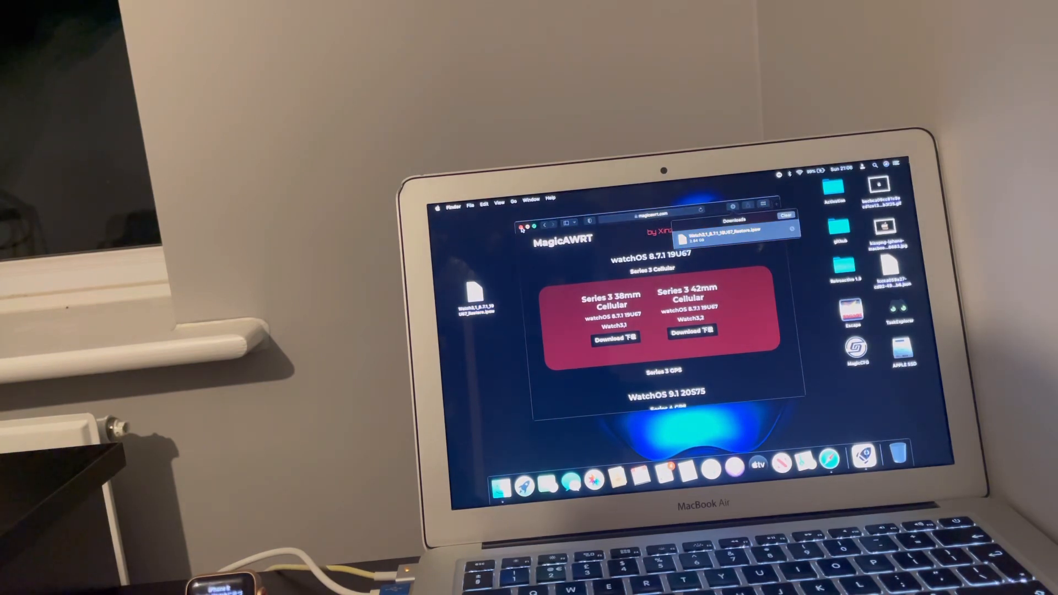
Step: Close the MagicAWRT page the watchOS 8.7.1 firmware was downloaded from
{"action": "left_click", "coordinate": [520, 229]}
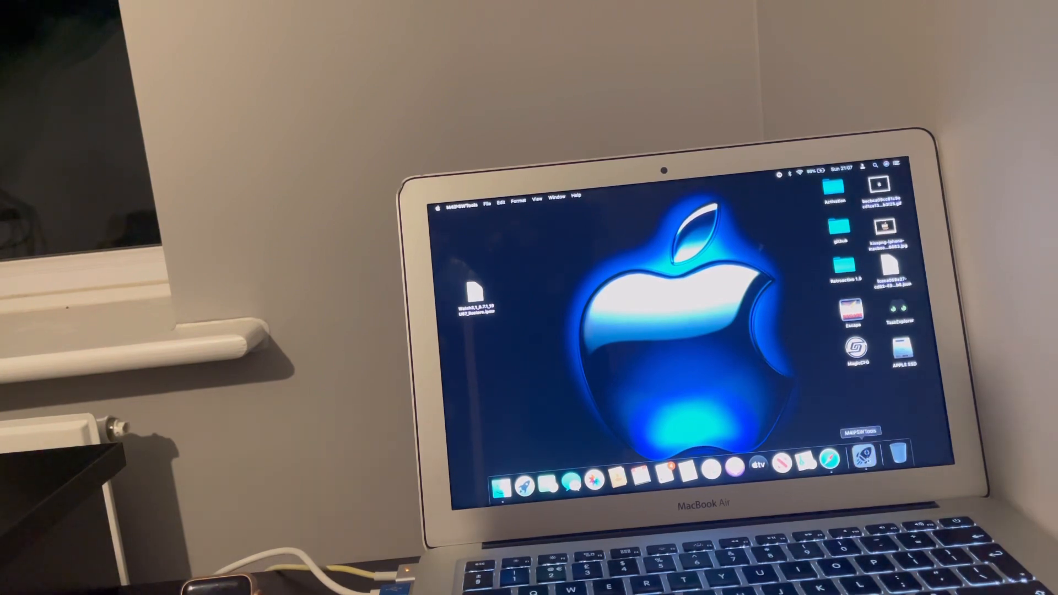
Step: Launch M4PSWTools from the Dock and load the Watch3,1 watchOS 8.7.1 .ipsw from Desktop
{"action": "right_click", "coordinate": [863, 463]}
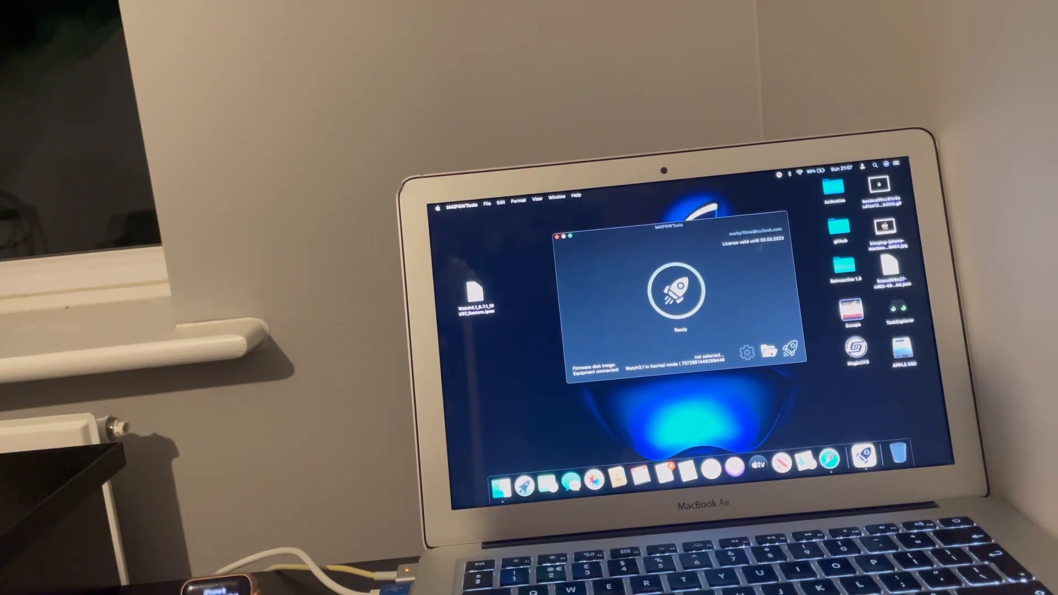
{"action": "left_click", "coordinate": [769, 351]}
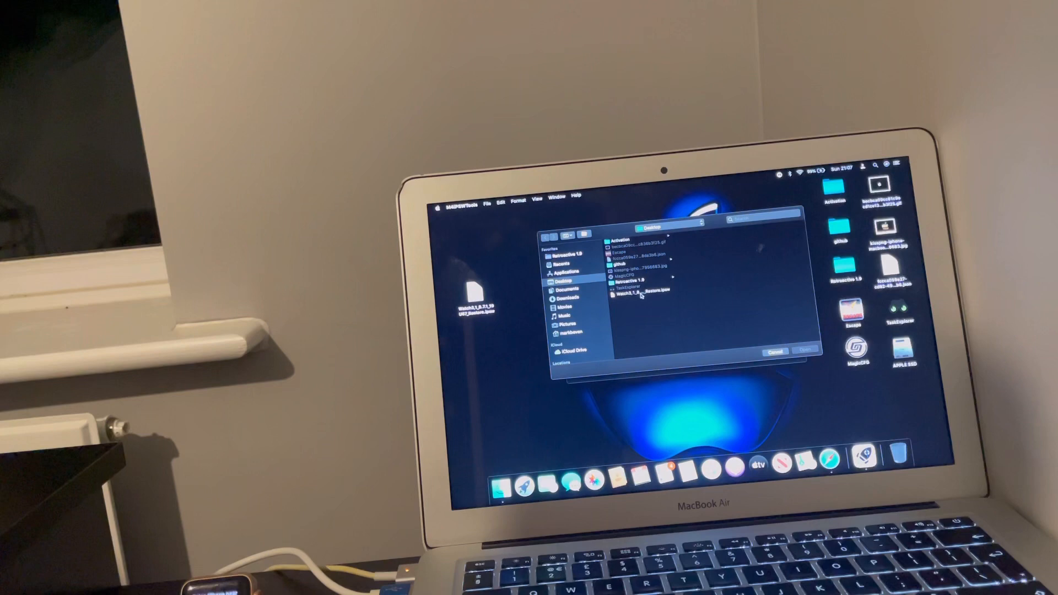
{"action": "left_click", "coordinate": [639, 297]}
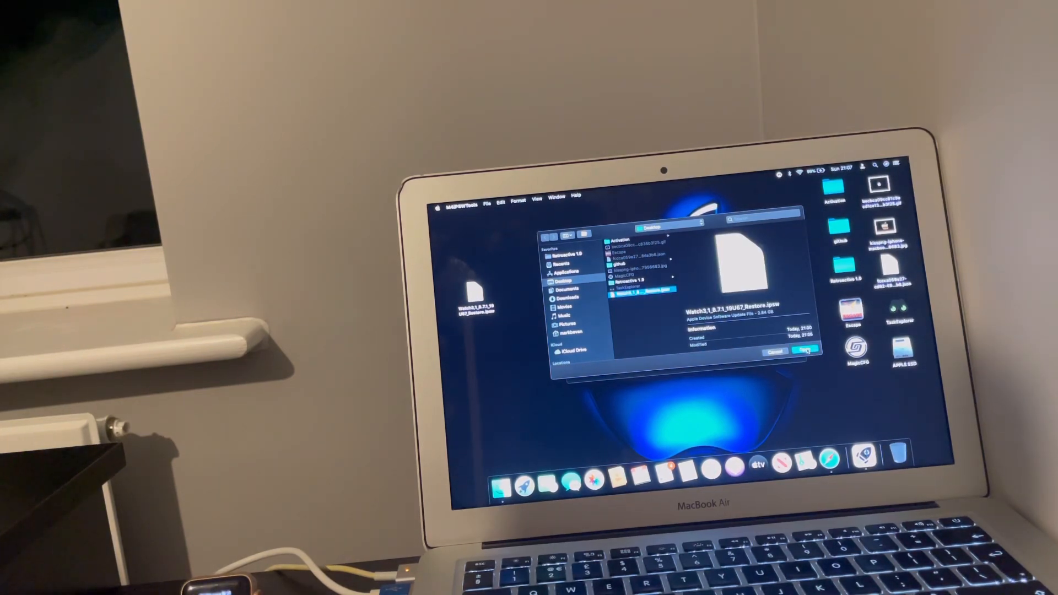
{"action": "left_click", "coordinate": [804, 350]}
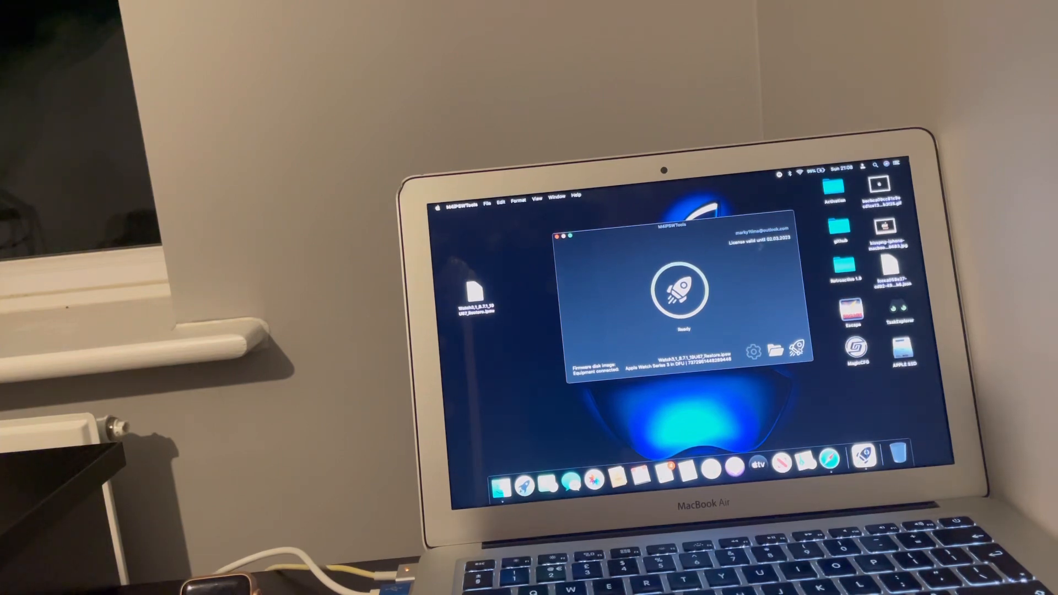
Step: Begin the watchOS 8.7.1 restore with the rocket start button
{"action": "left_click", "coordinate": [797, 351]}
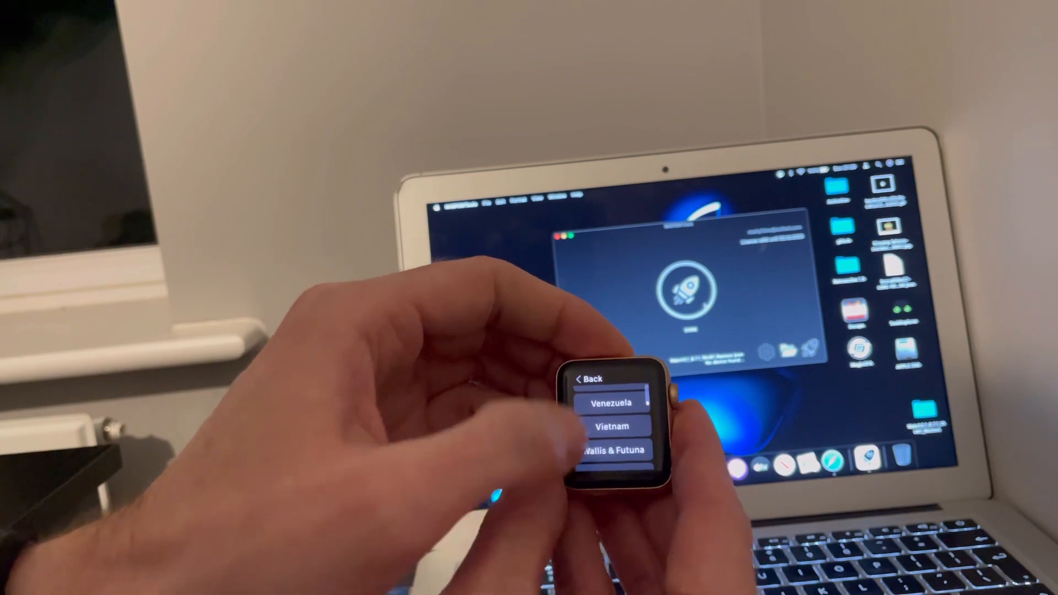
Step: Scroll the watch's region list to reach United Kingdom
{"action": "scroll", "scroll_direction": "up", "scroll_amount": 3}
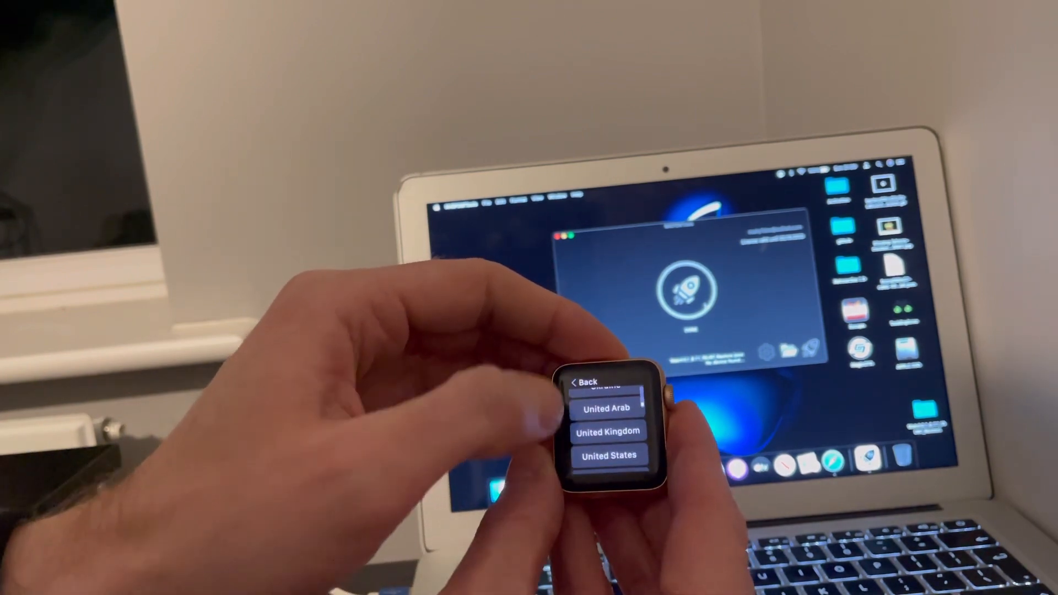